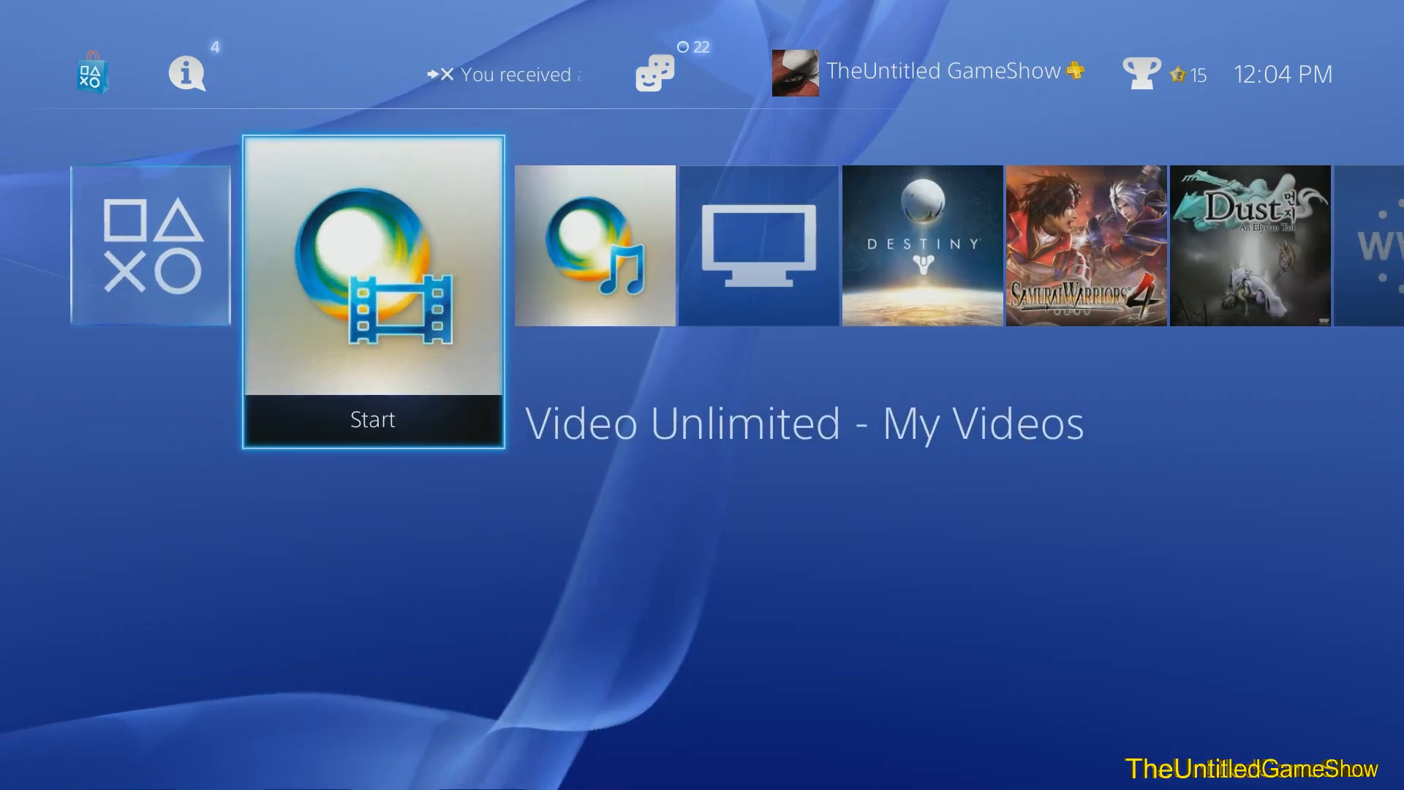
Browse the full Library of games and apps at the end of the content row.
scroll("right", 3)
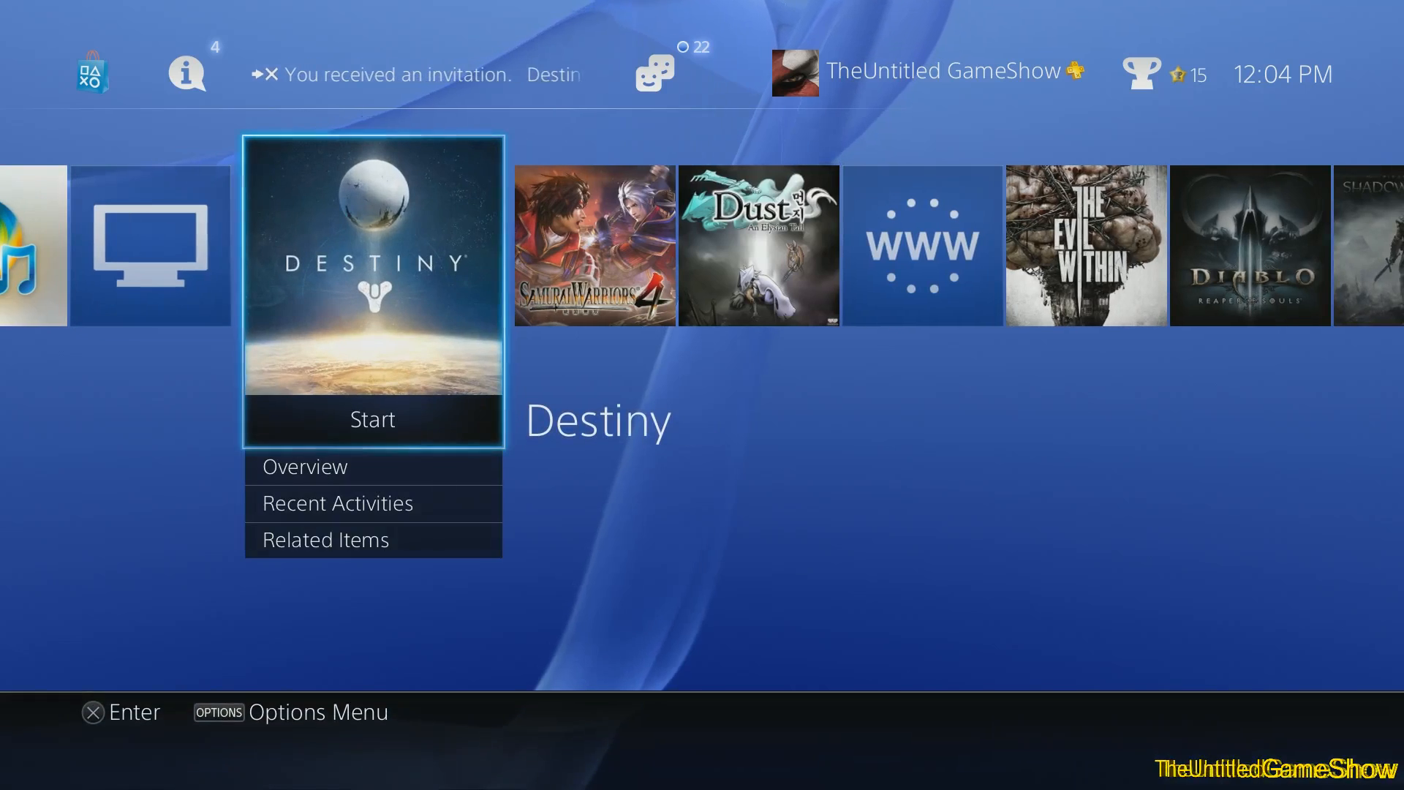
scroll("right", 3)
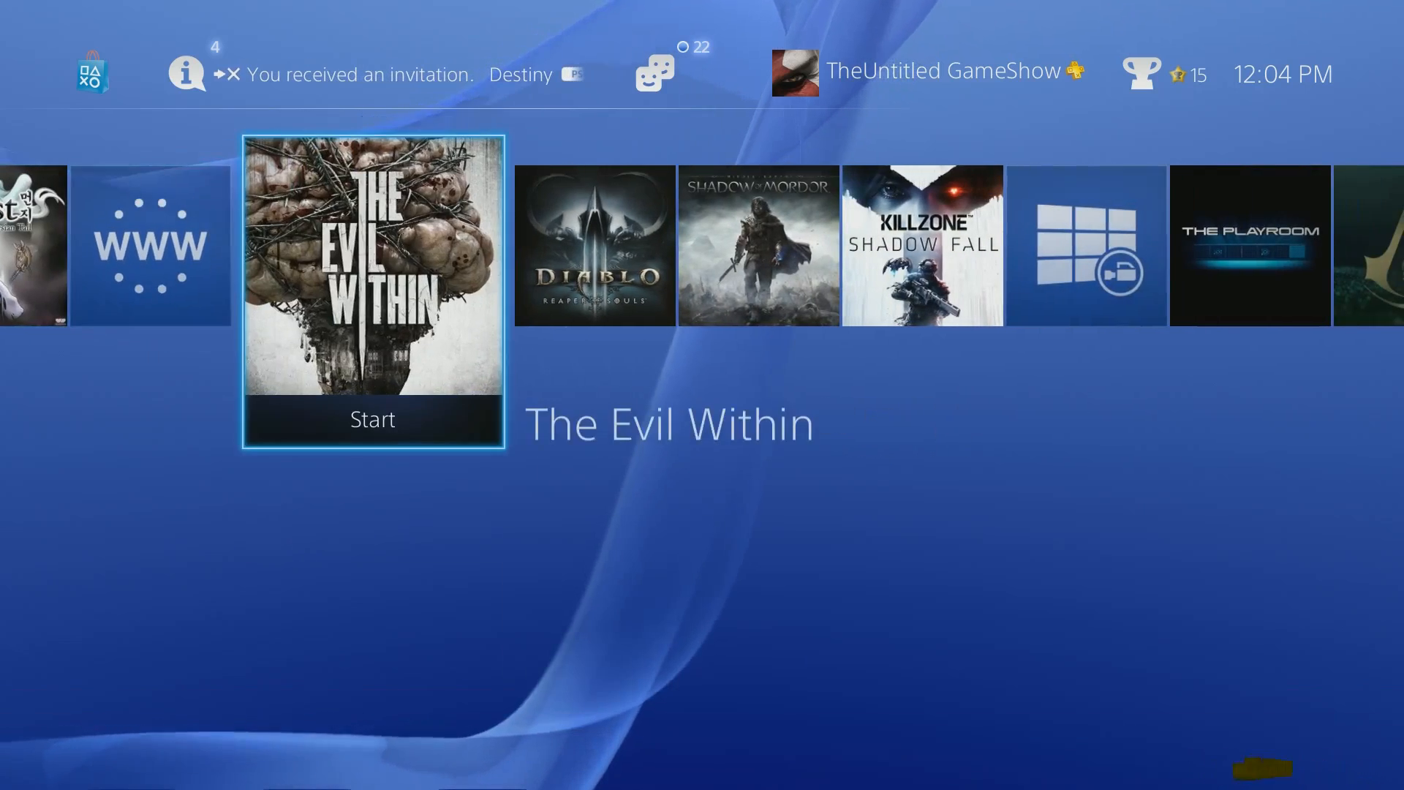
scroll("right", 3)
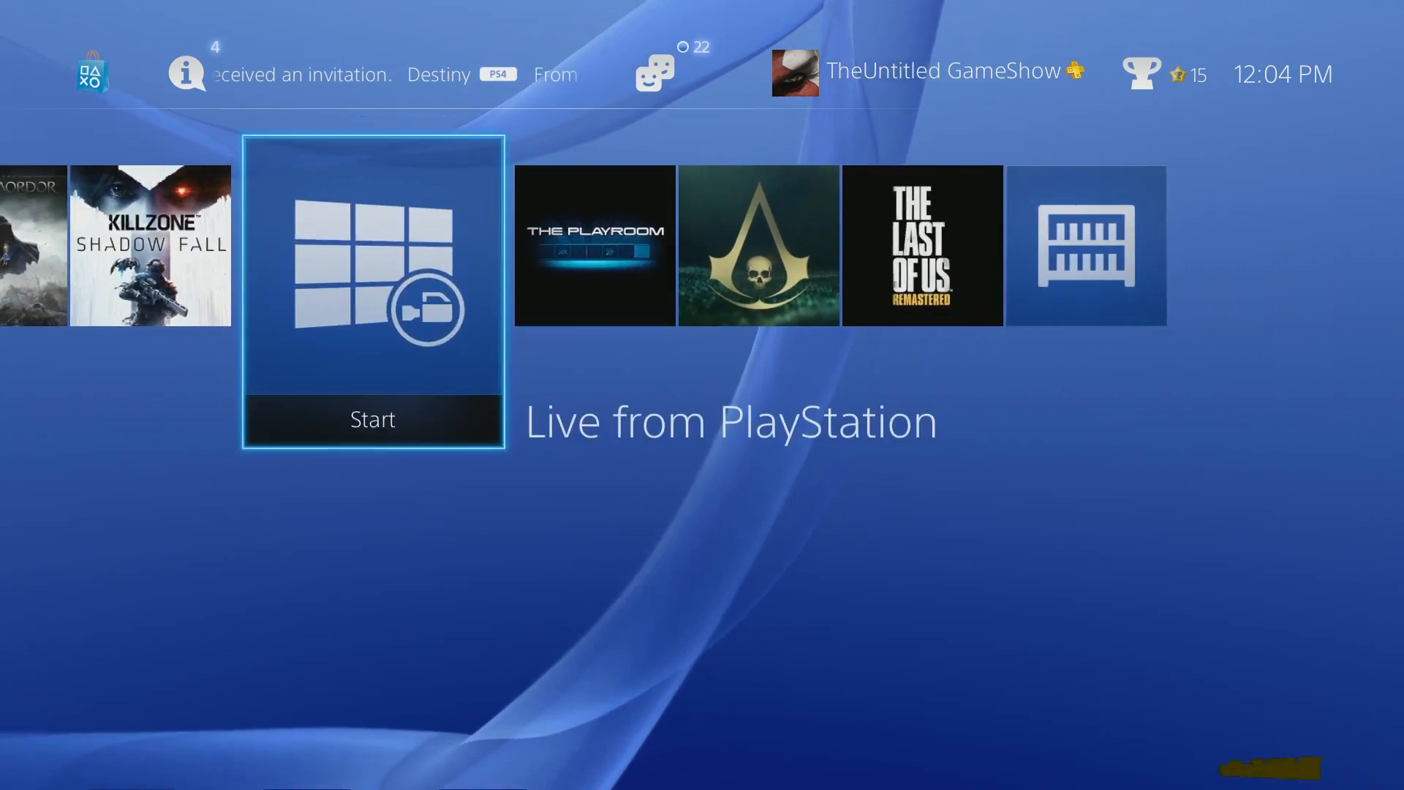
scroll("right", 3)
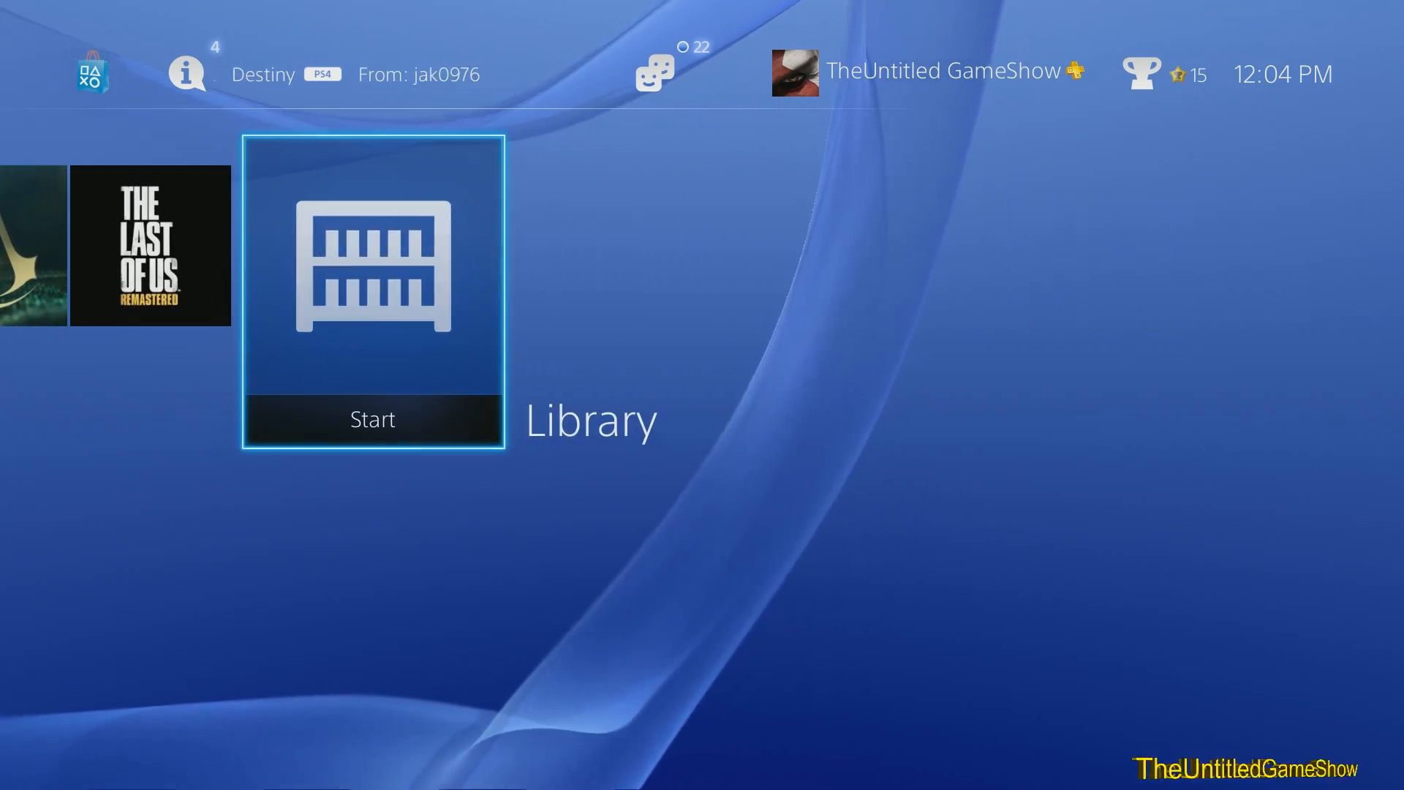
left_click(373, 291)
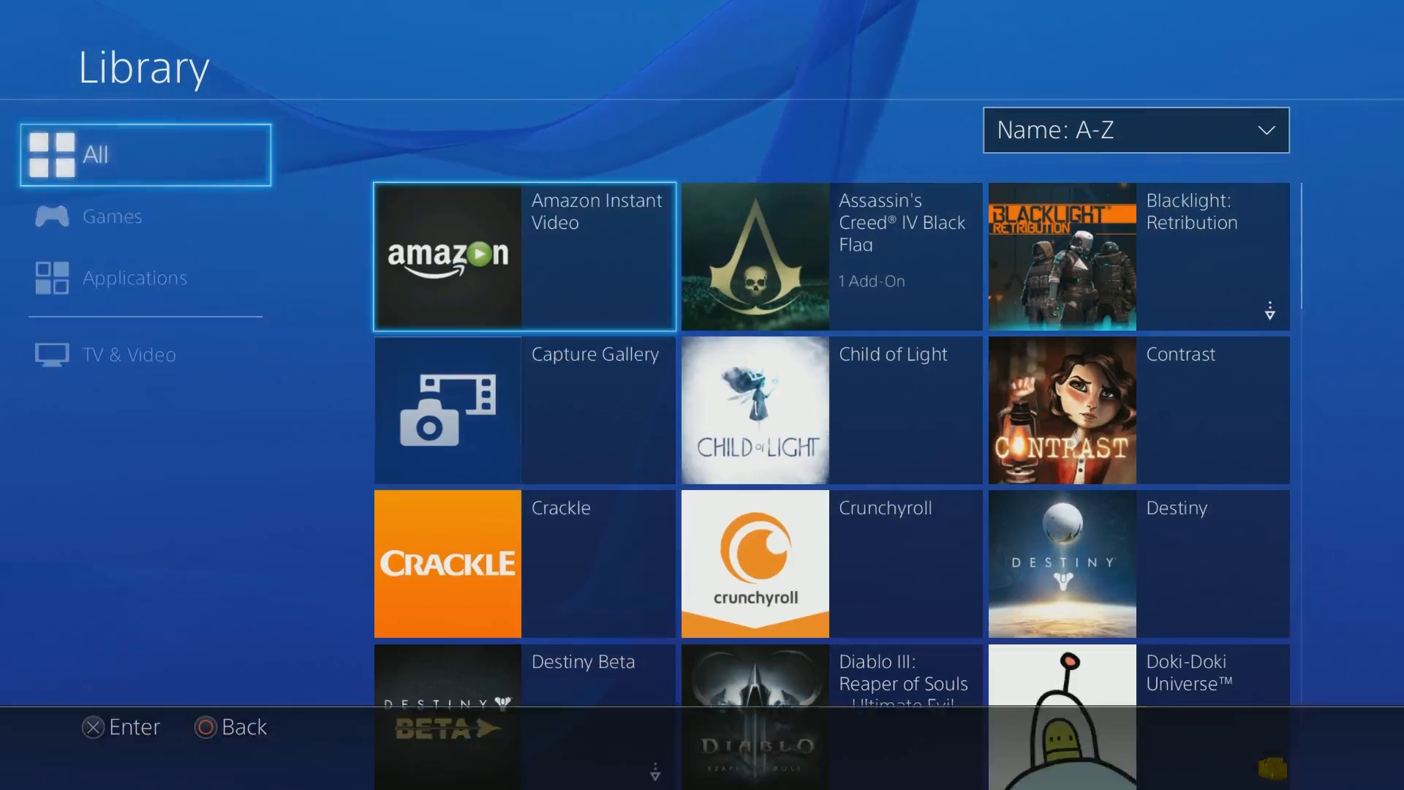
scroll("down", 3)
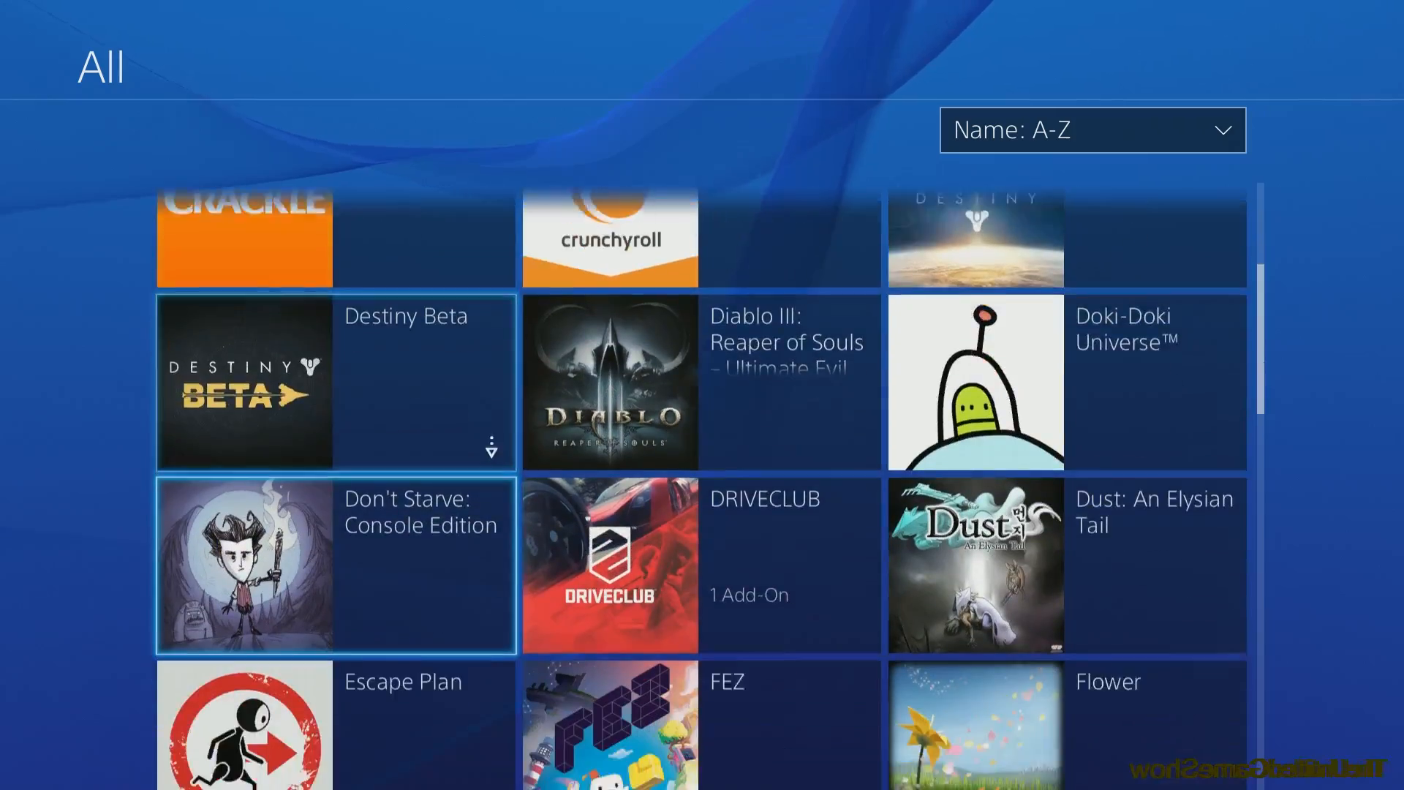
scroll("down", 3)
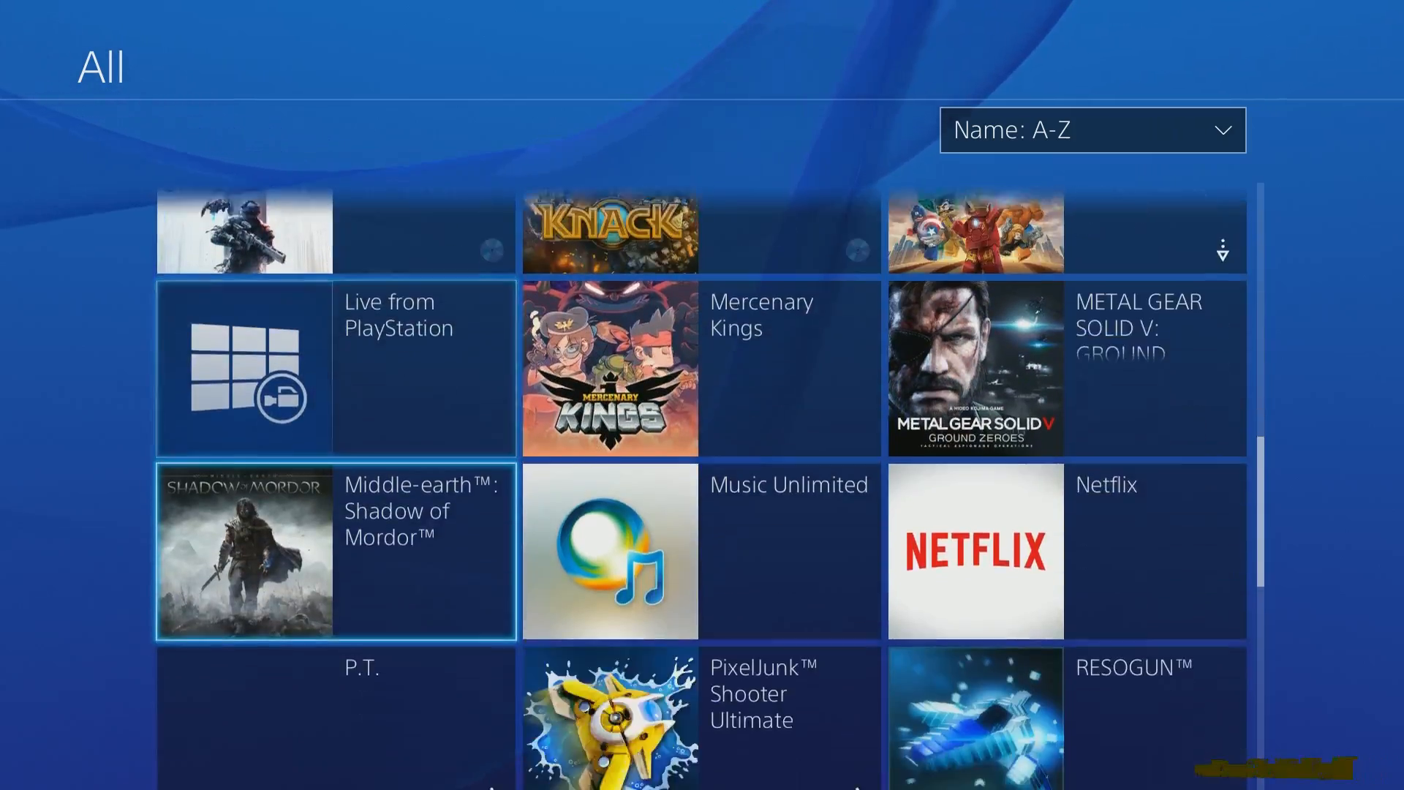
scroll("down", 3)
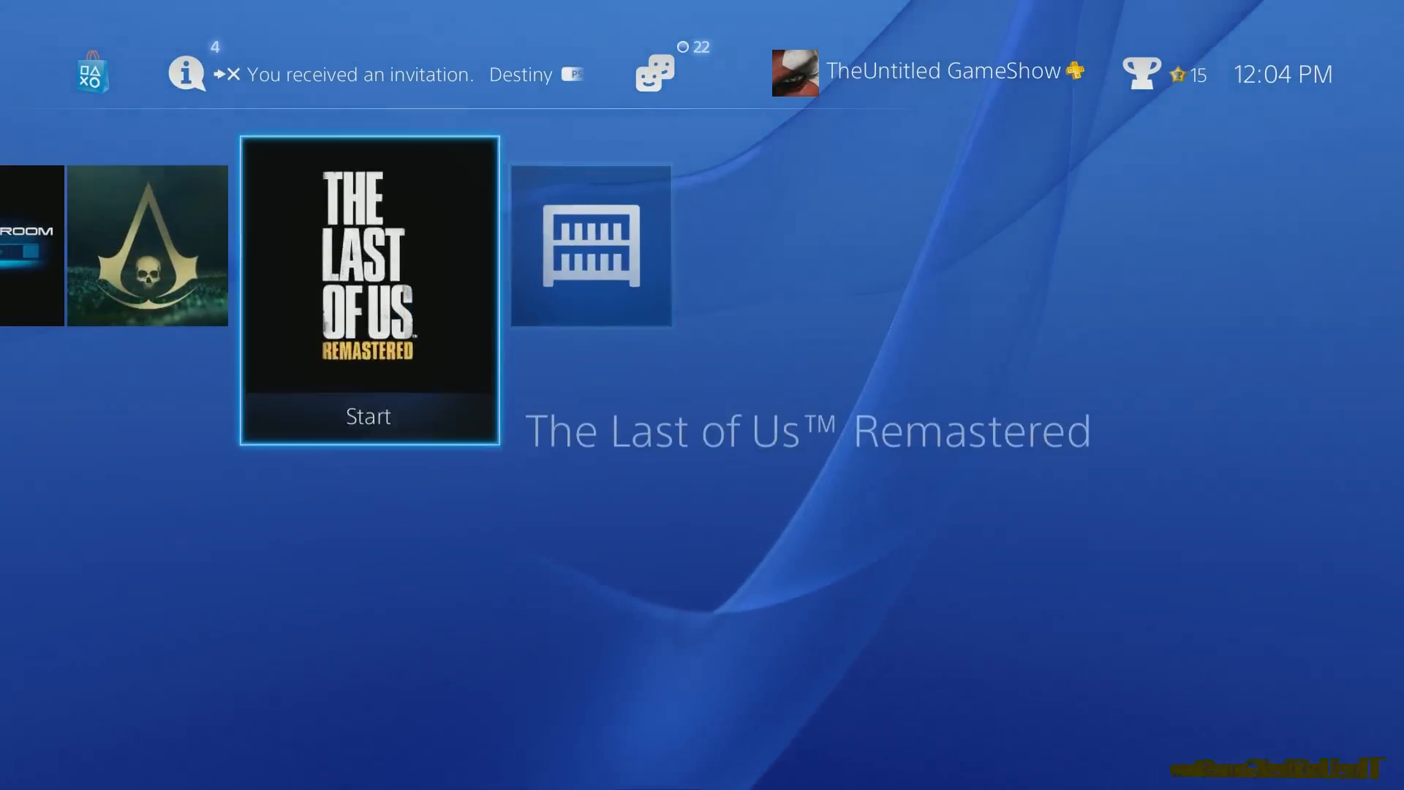
Go to Settings > System to reach the Limit Number of Content Items option.
scroll("left", 3)
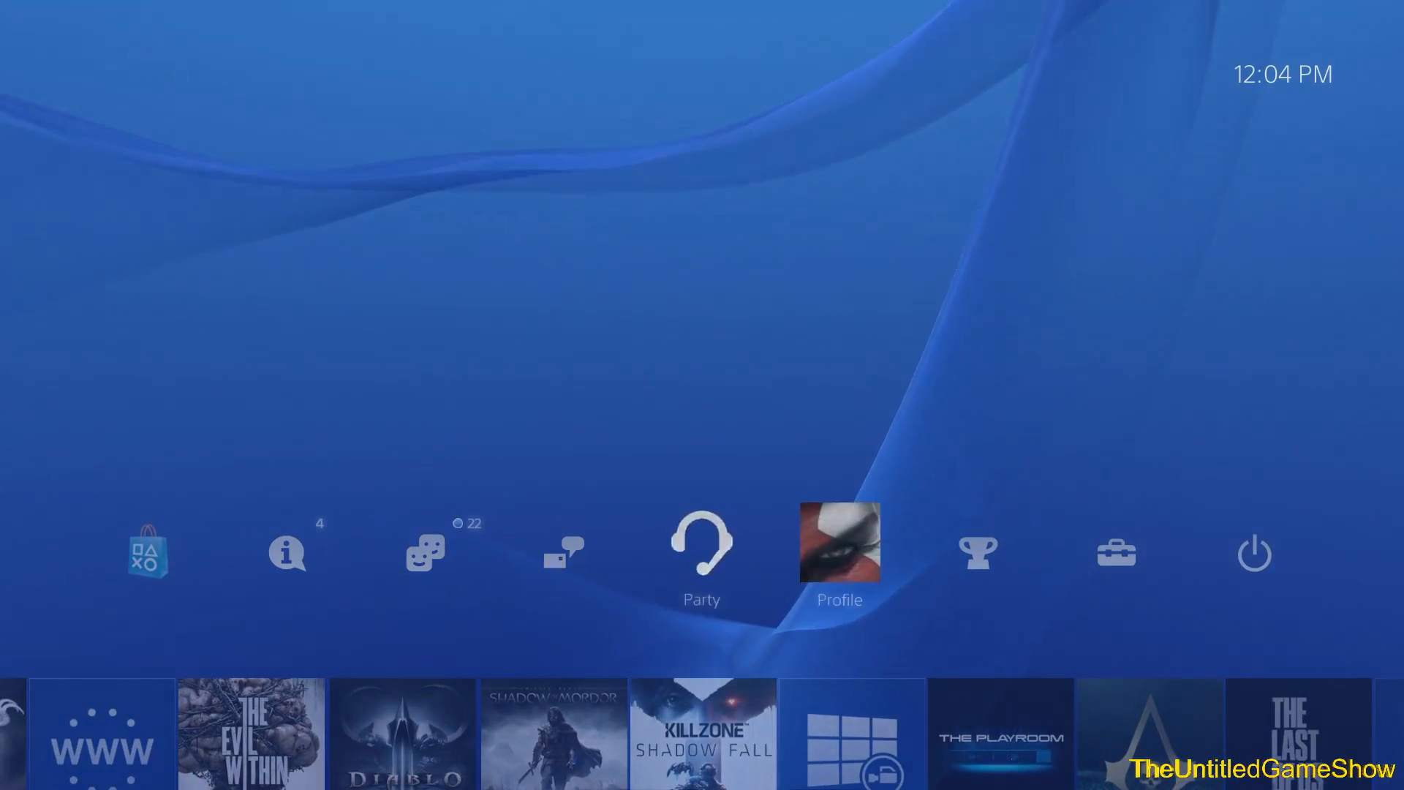
left_click(1116, 553)
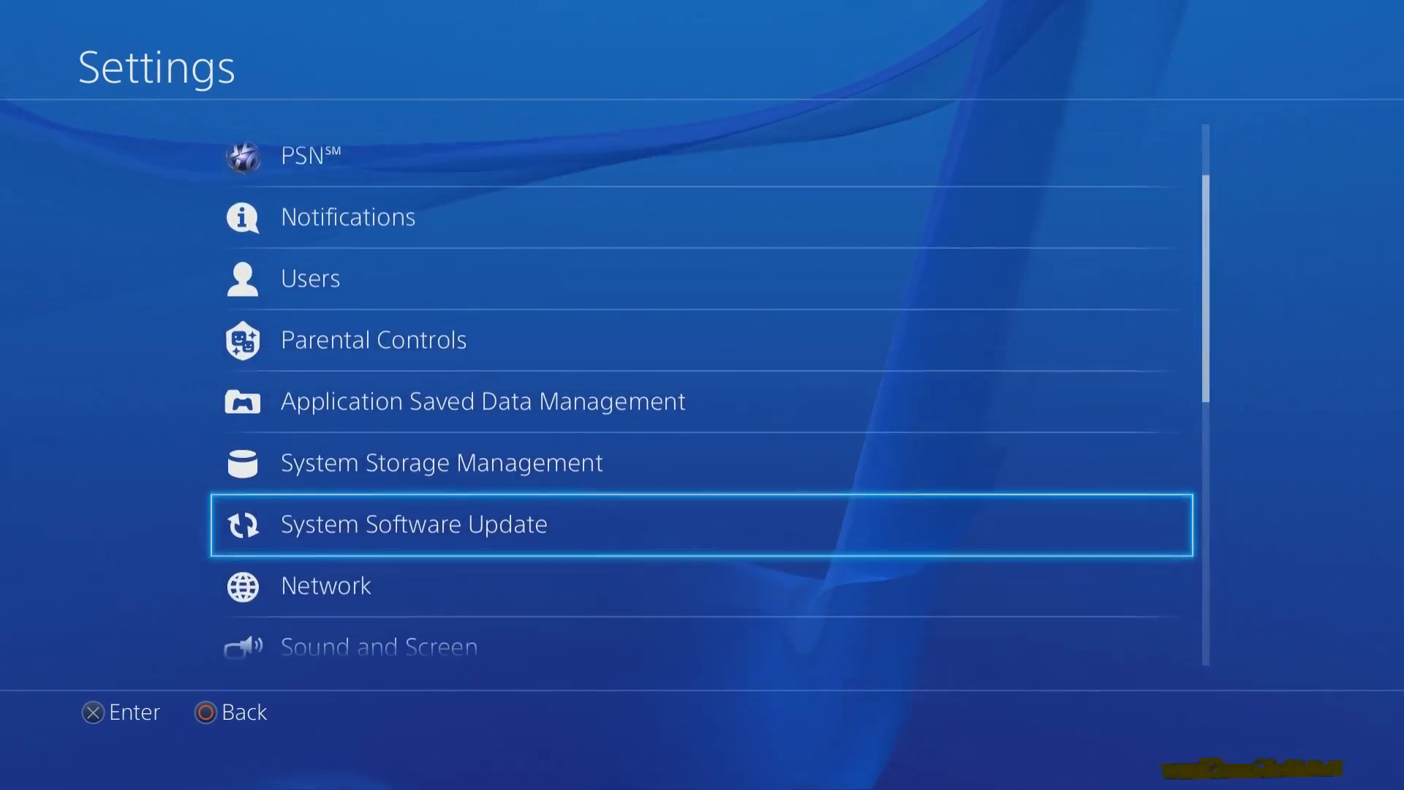
scroll("down", 3)
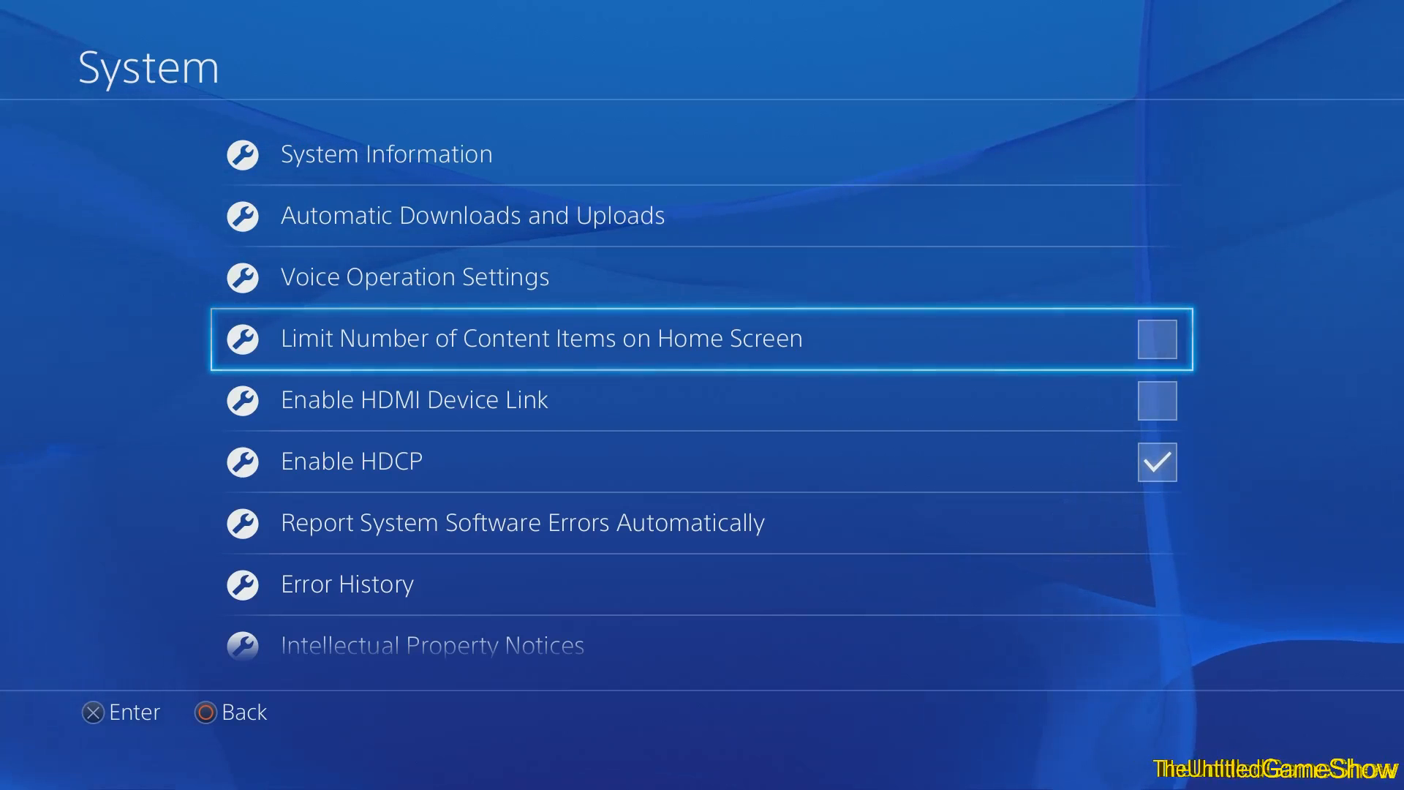
Return home and browse the unlimited row through Mercenary Kings and Flower to Library.
key("Back")
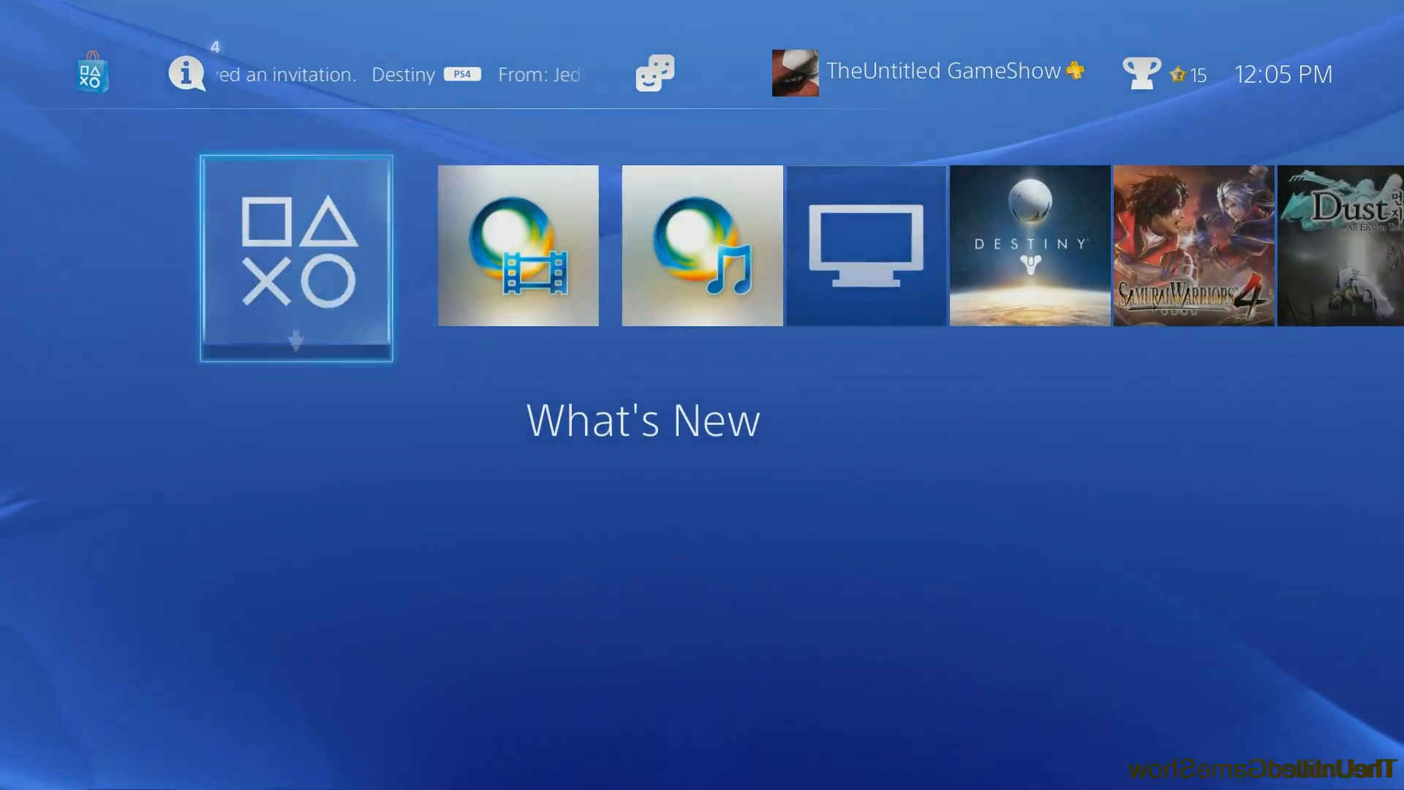
scroll("right", 3)
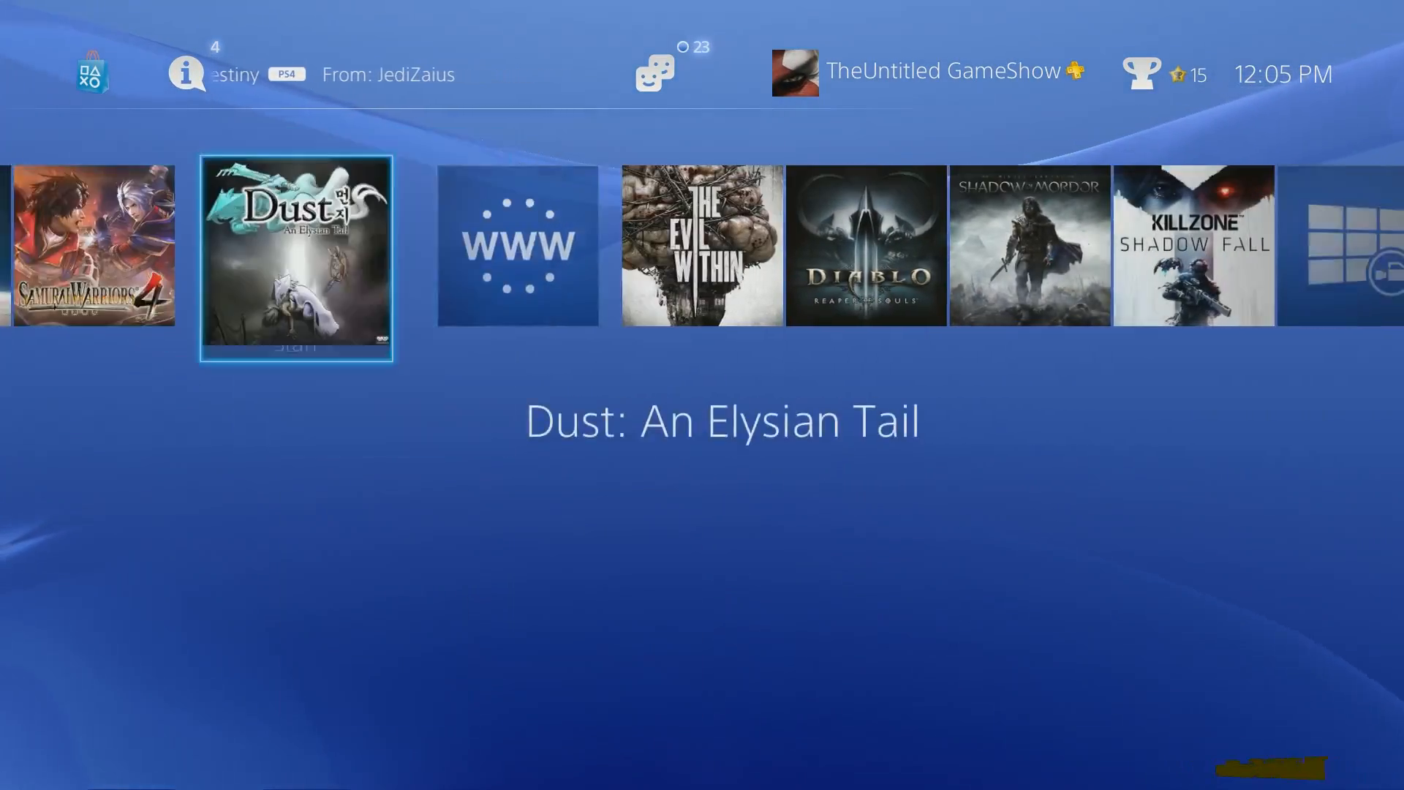
scroll("right", 3)
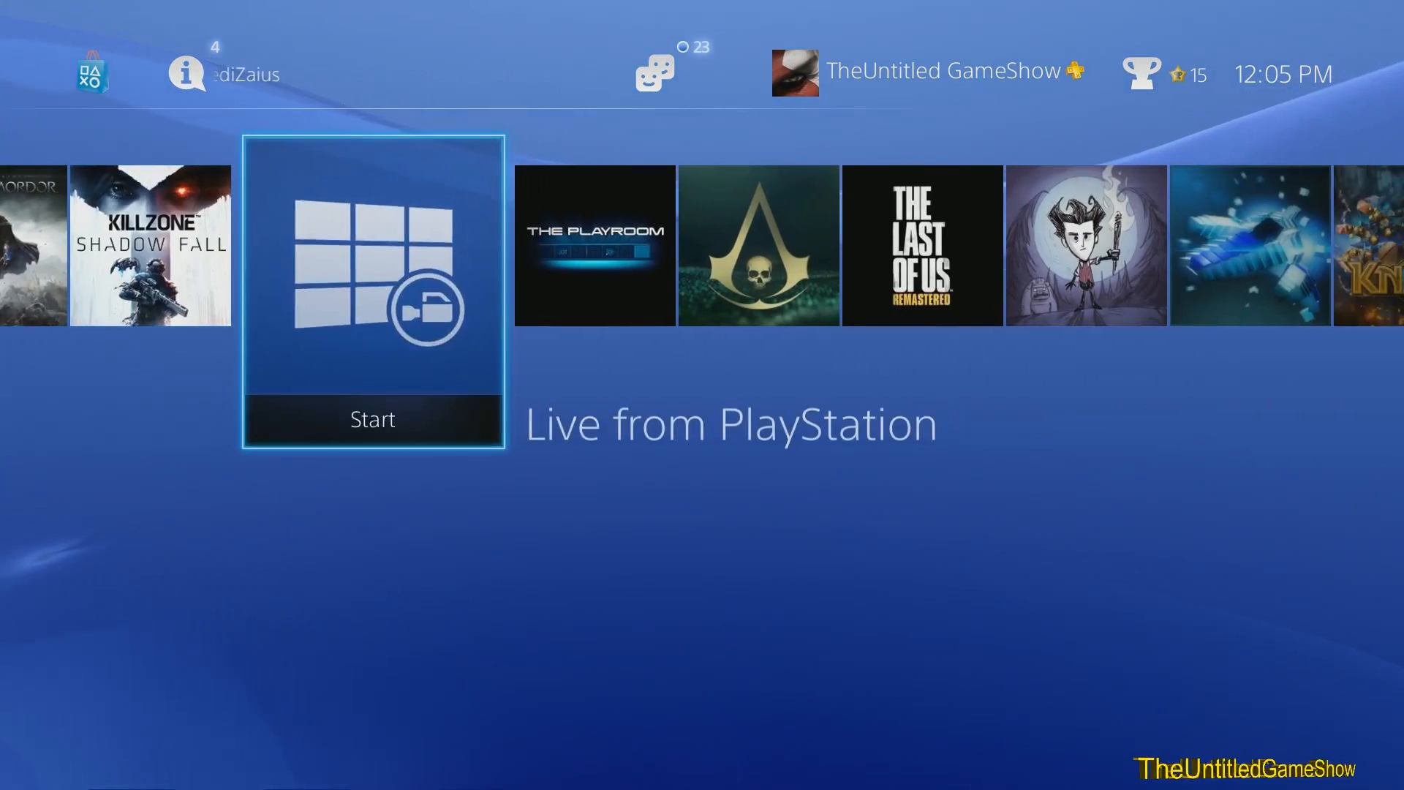
scroll("right", 3)
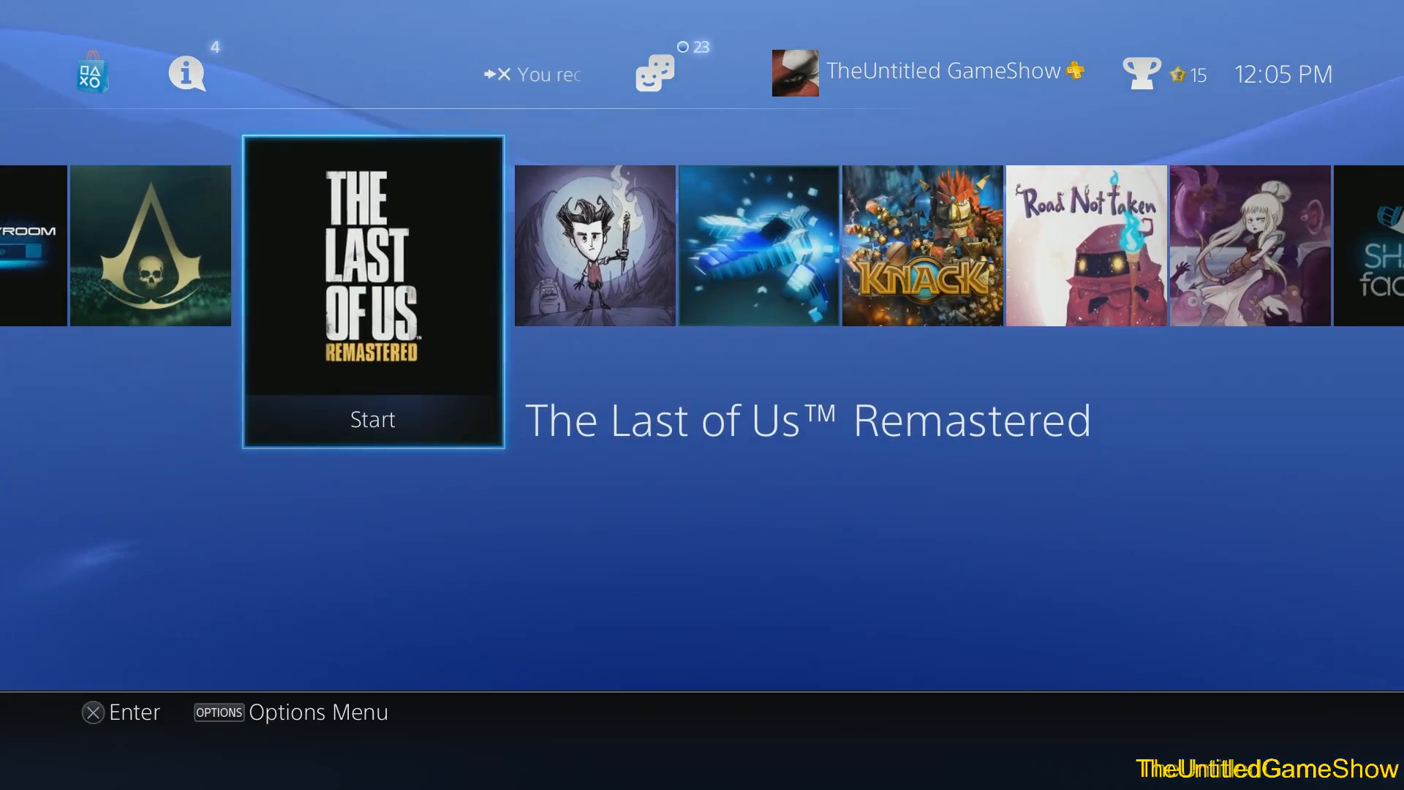
scroll("right", 3)
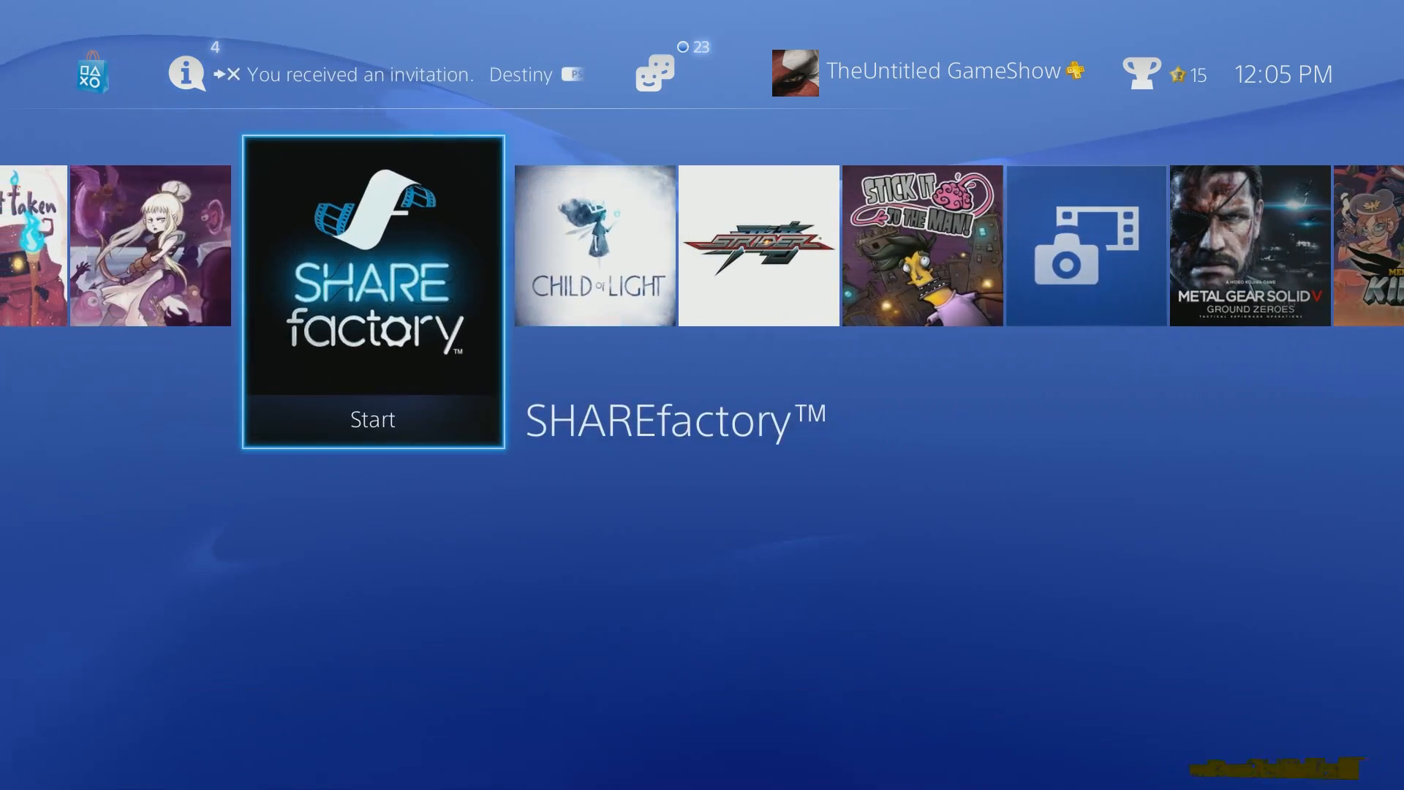
scroll("right", 3)
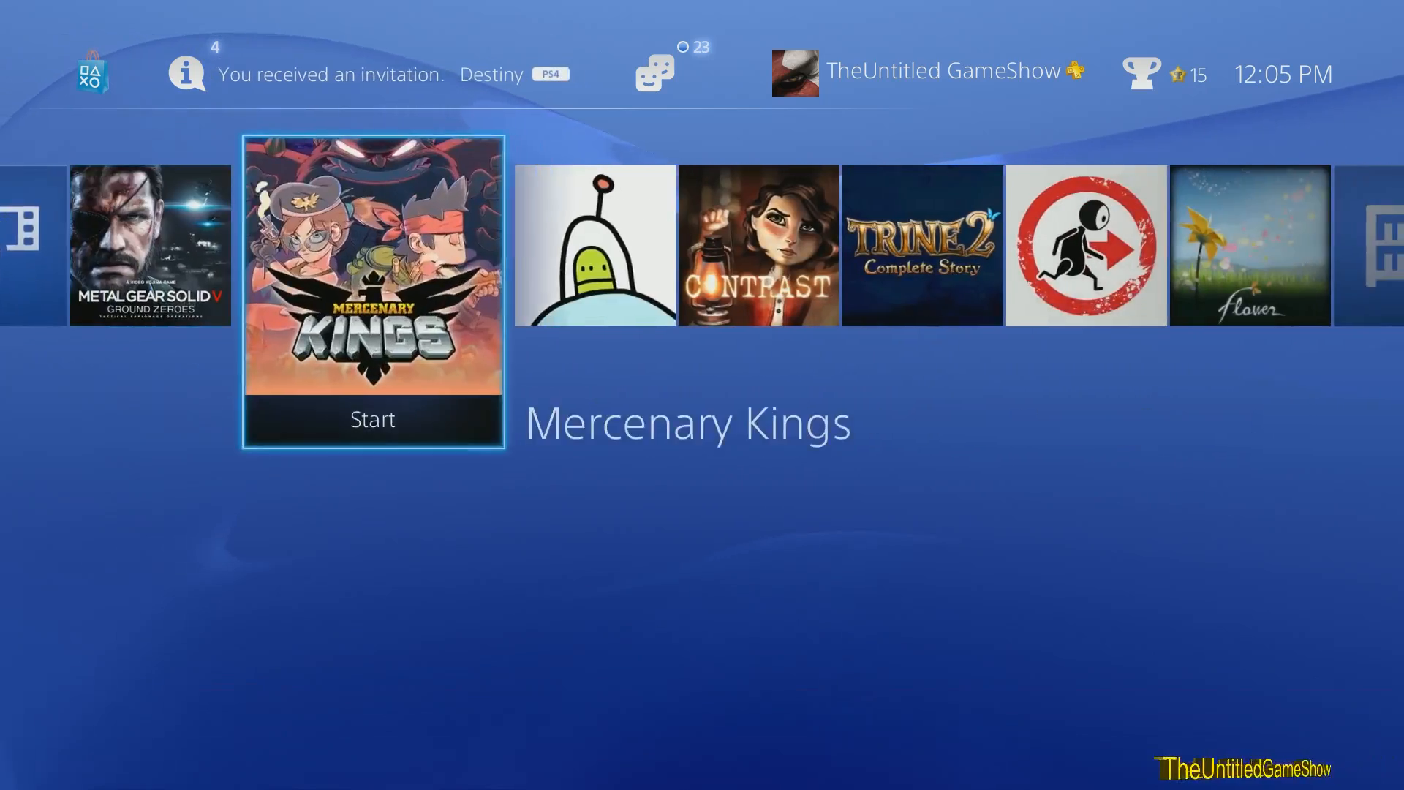
scroll("right", 3)
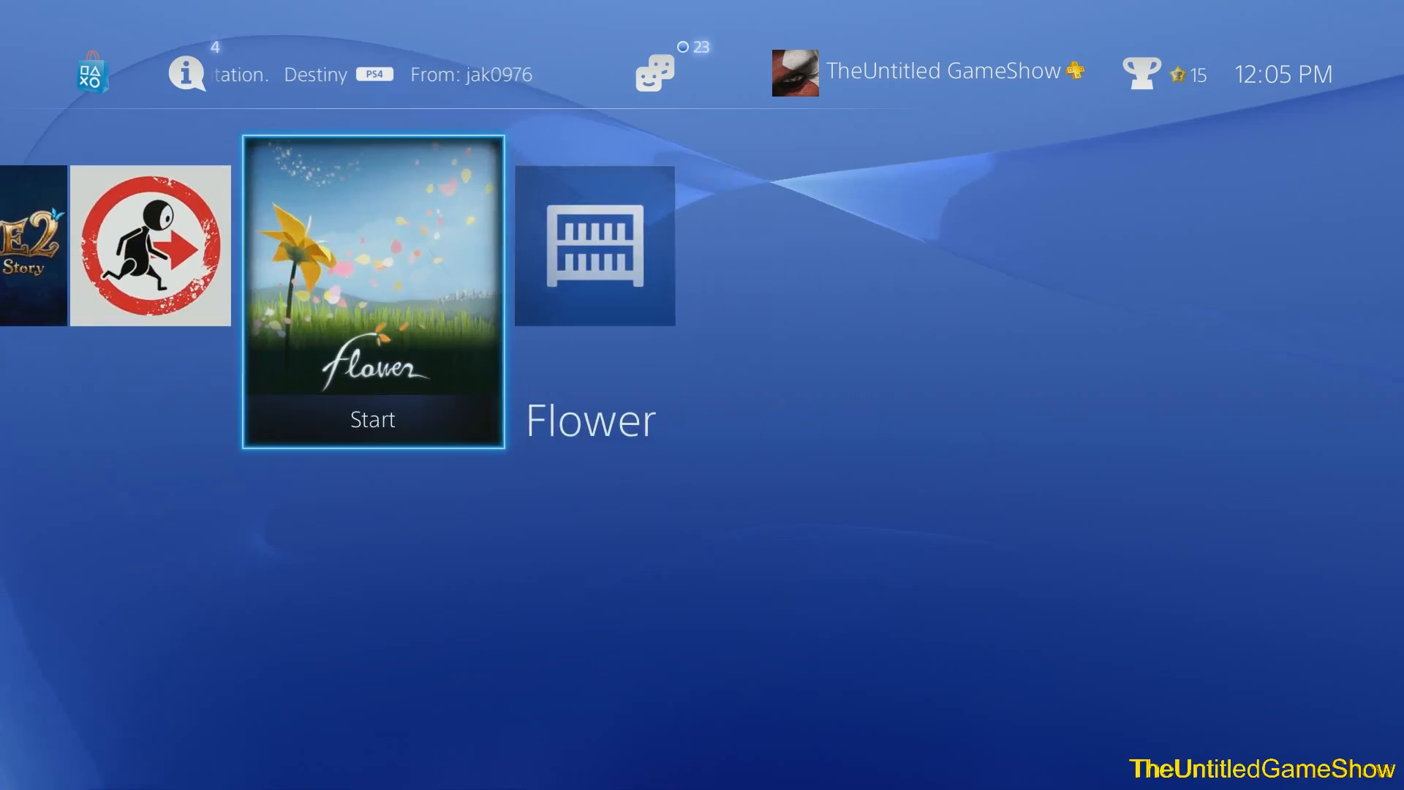
scroll("left", 3)
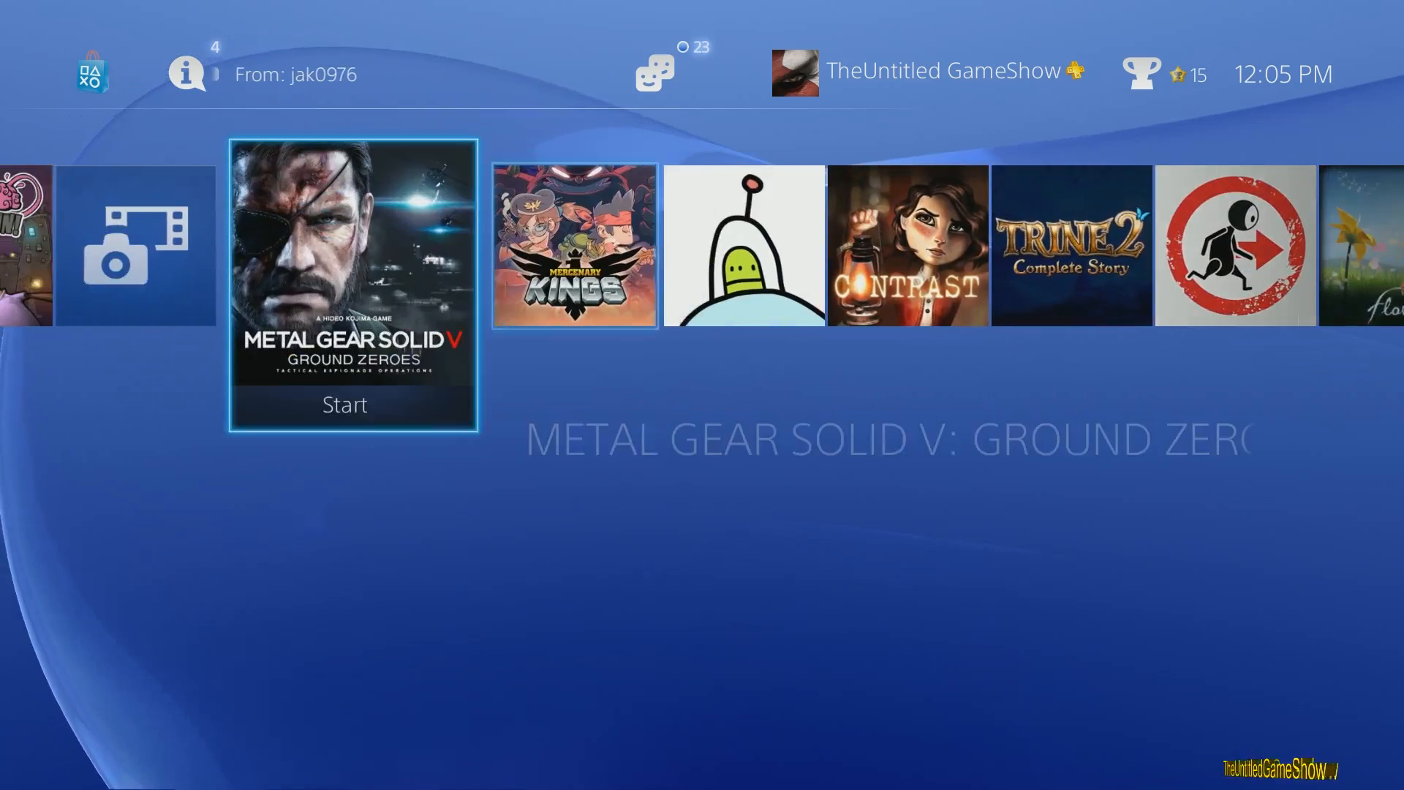
scroll("left", 3)
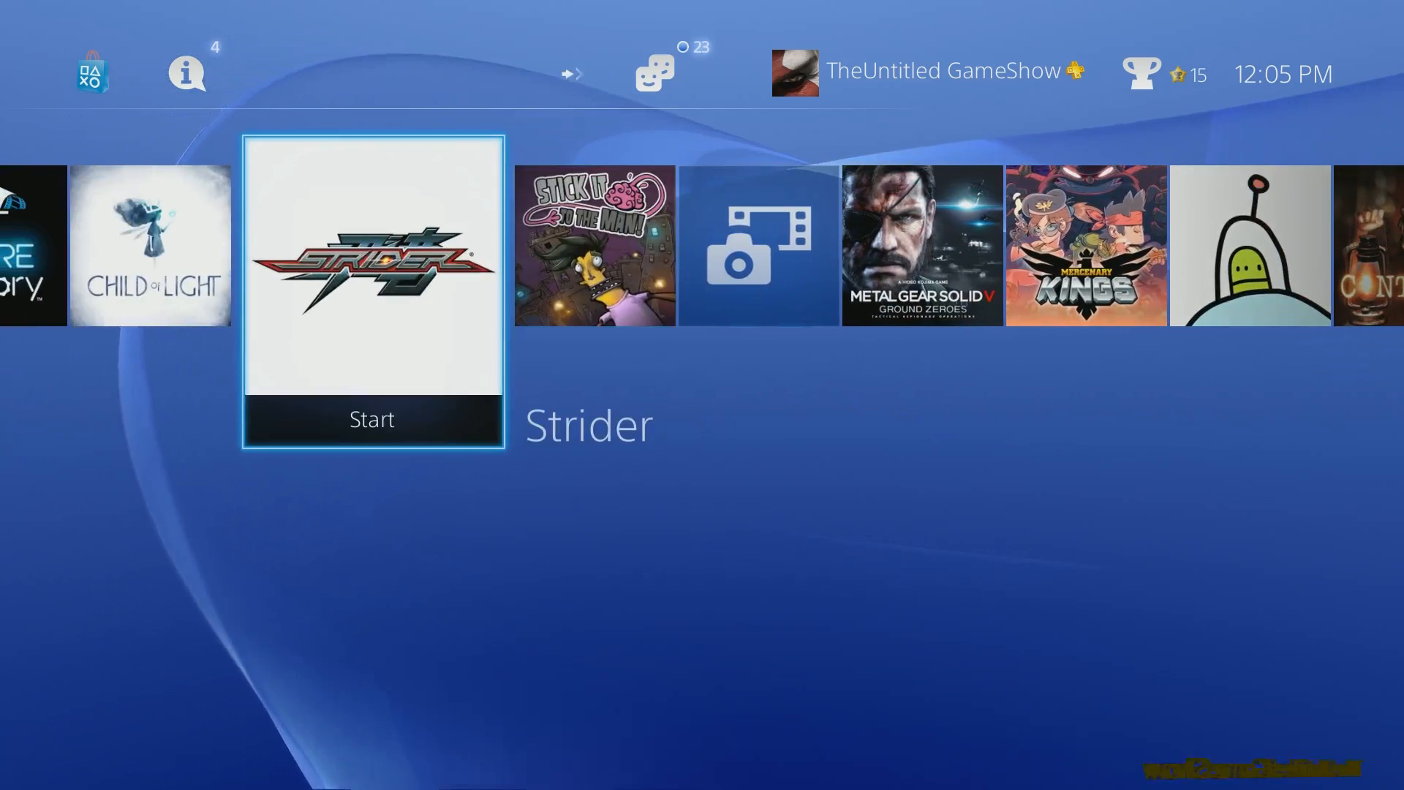